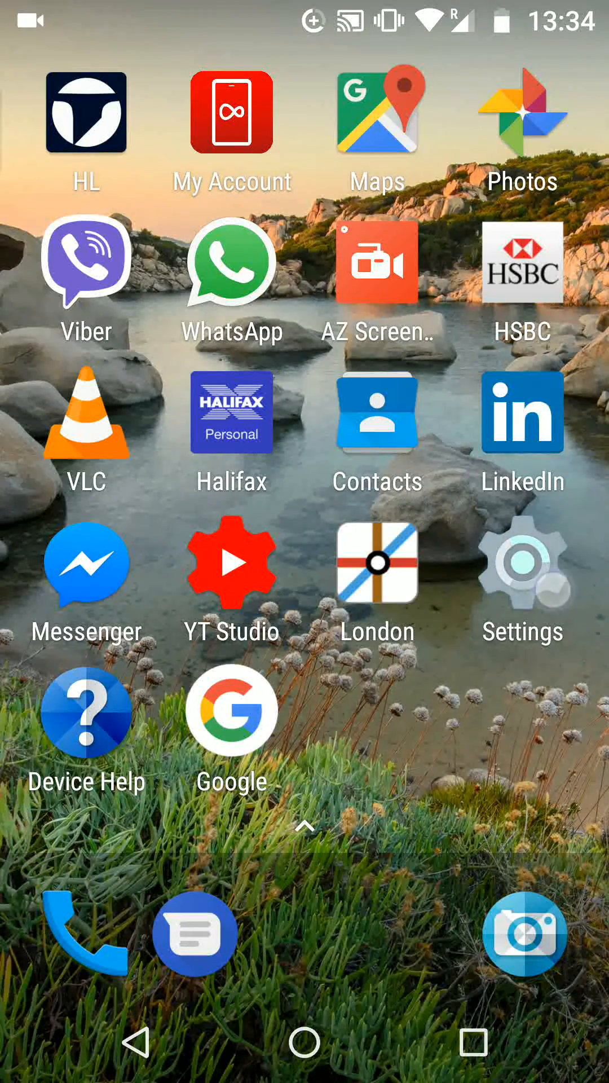
# Step: Launch Settings and go to Security's screen lock gear options
pyautogui.click(523, 561)
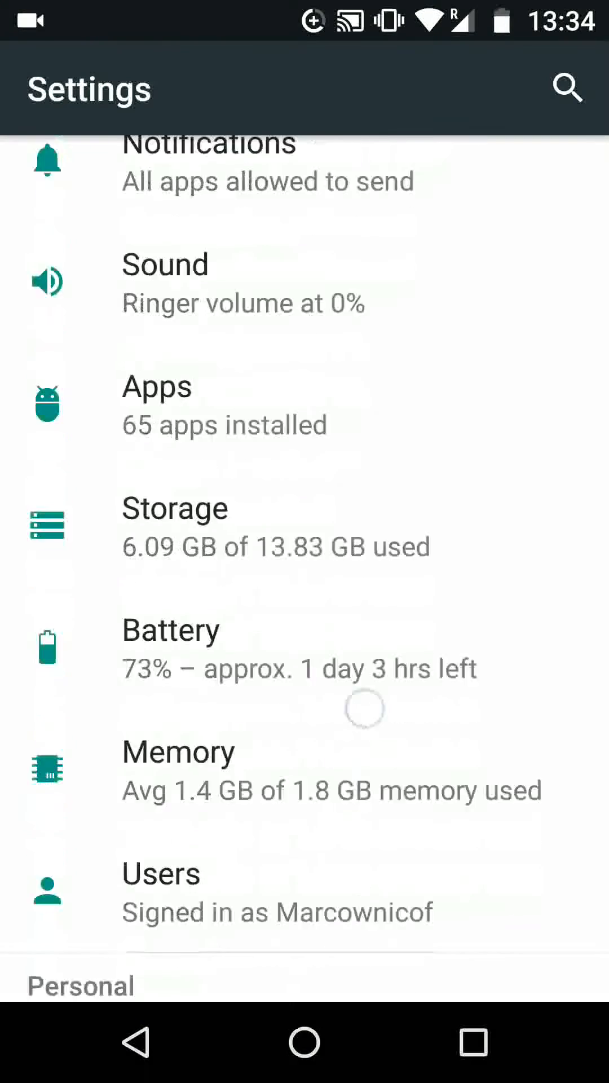
pyautogui.scroll(3)
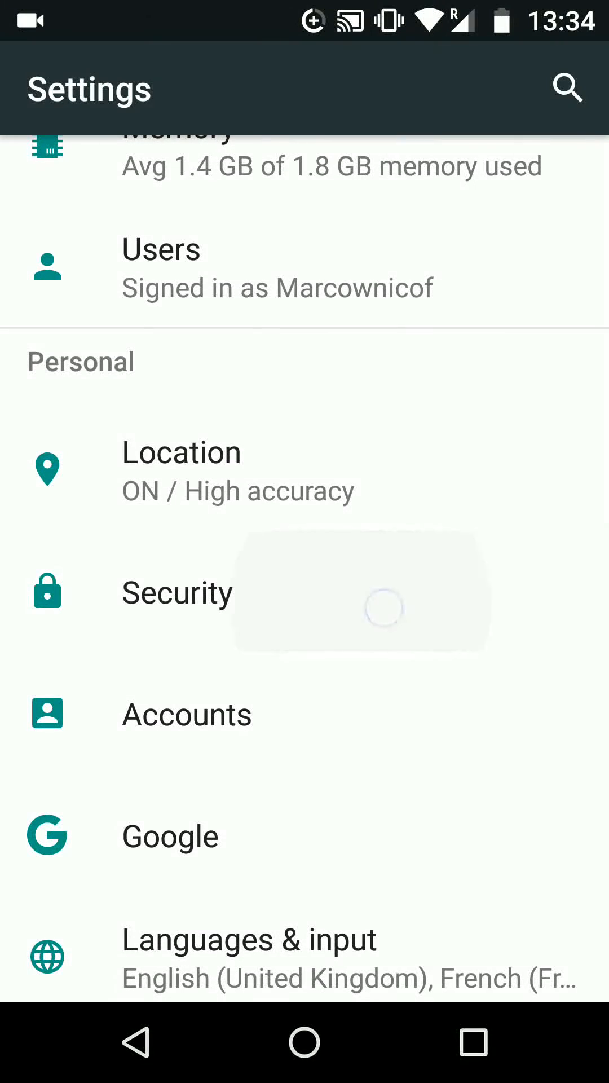
pyautogui.click(176, 592)
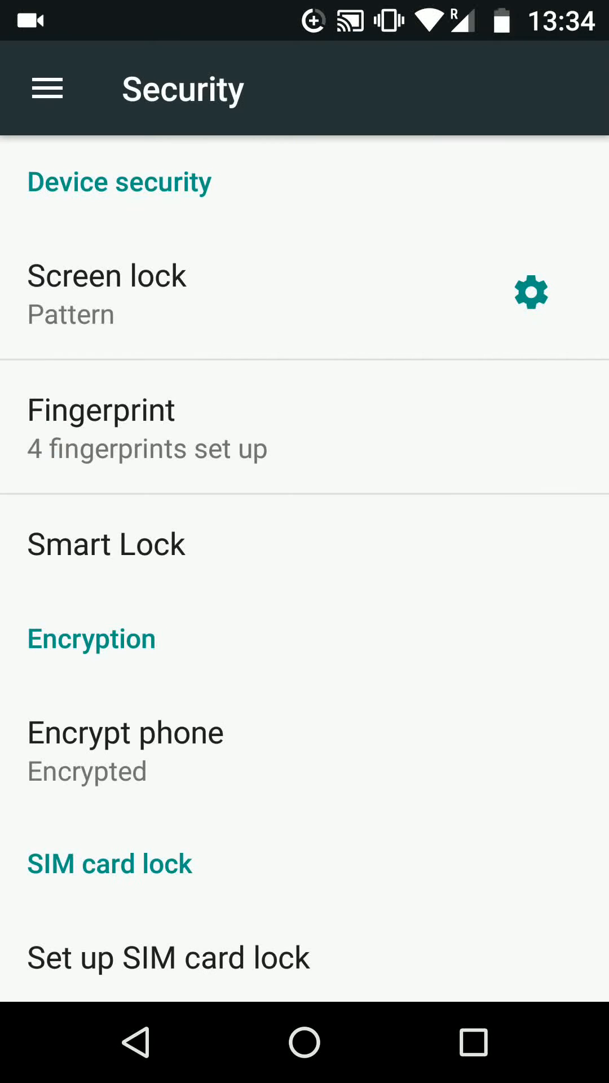
pyautogui.click(530, 292)
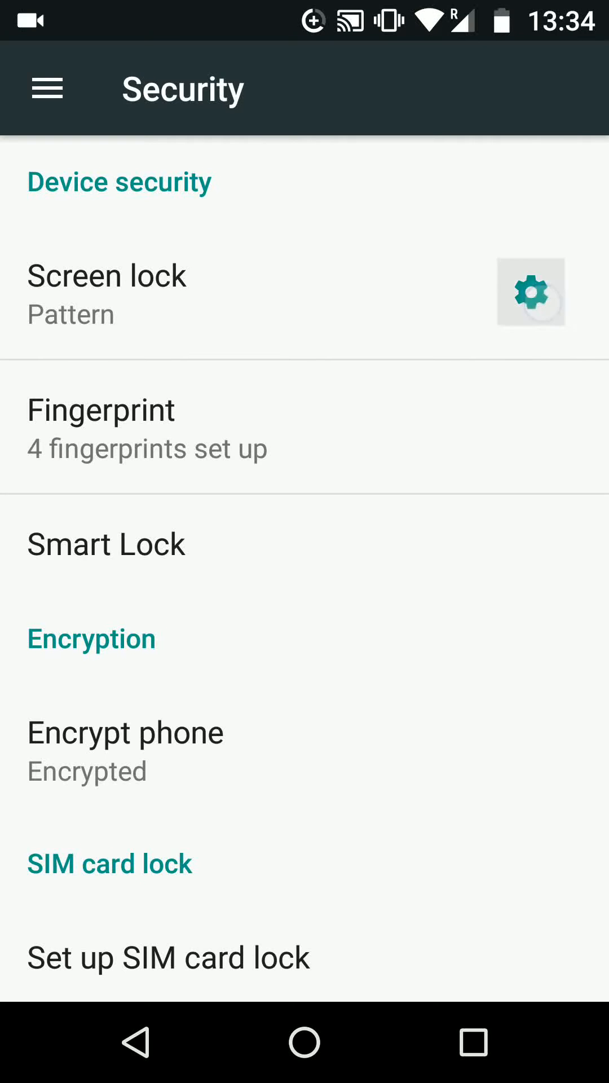
pyautogui.click(529, 291)
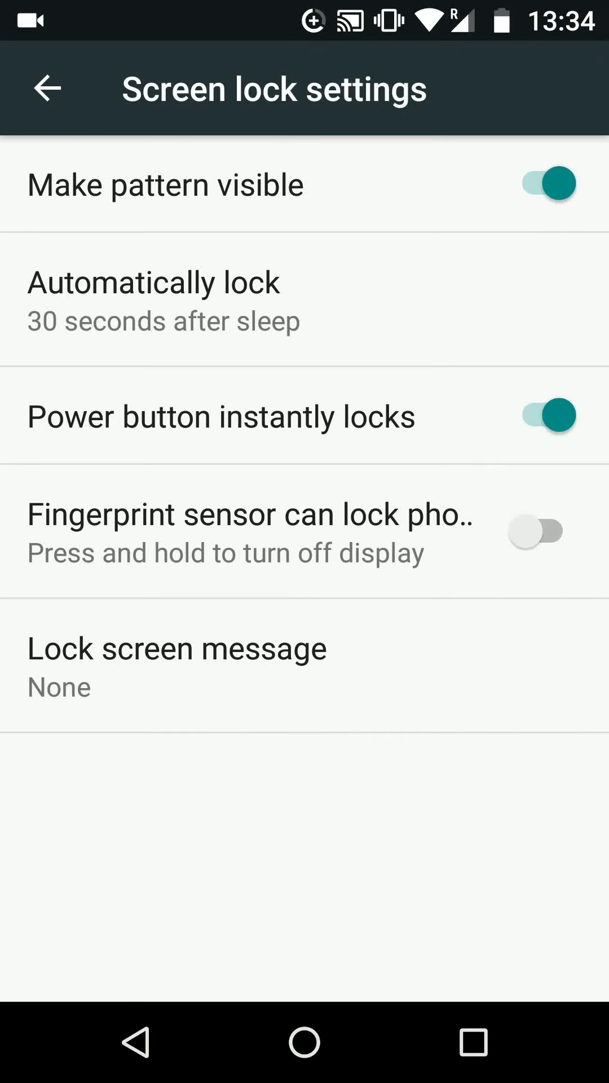
# Step: Turn off 'Make pattern visible' and go back to the home screen
pyautogui.click(537, 182)
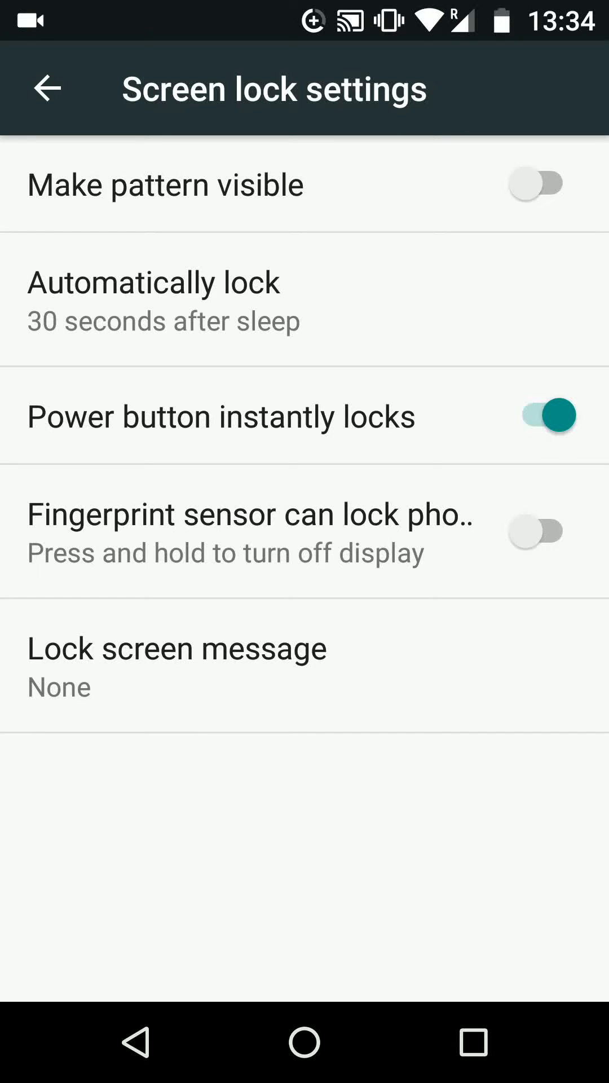
pyautogui.click(304, 1043)
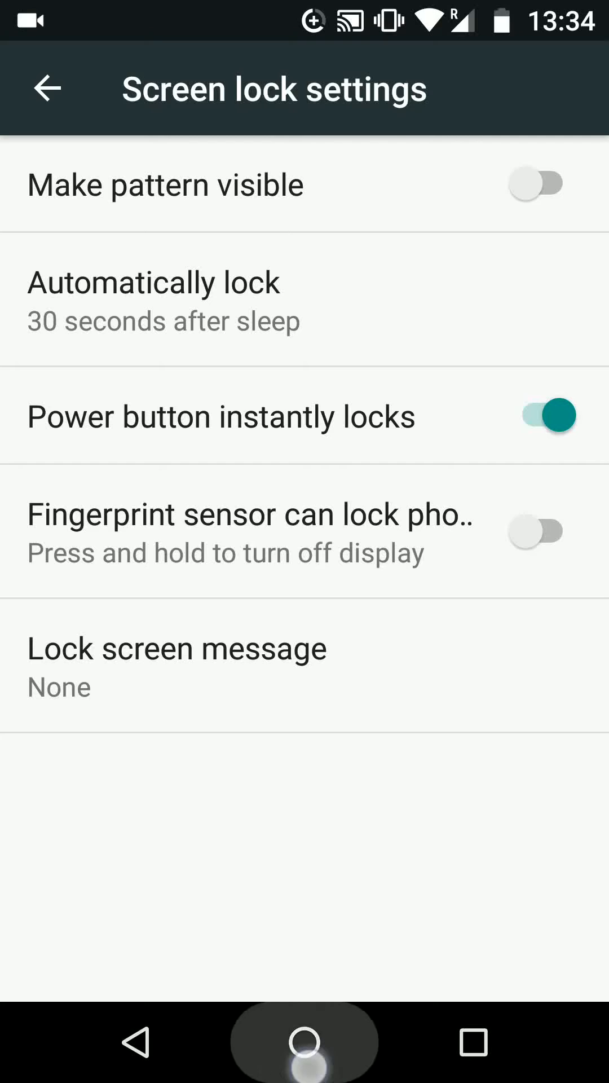
pyautogui.click(305, 1042)
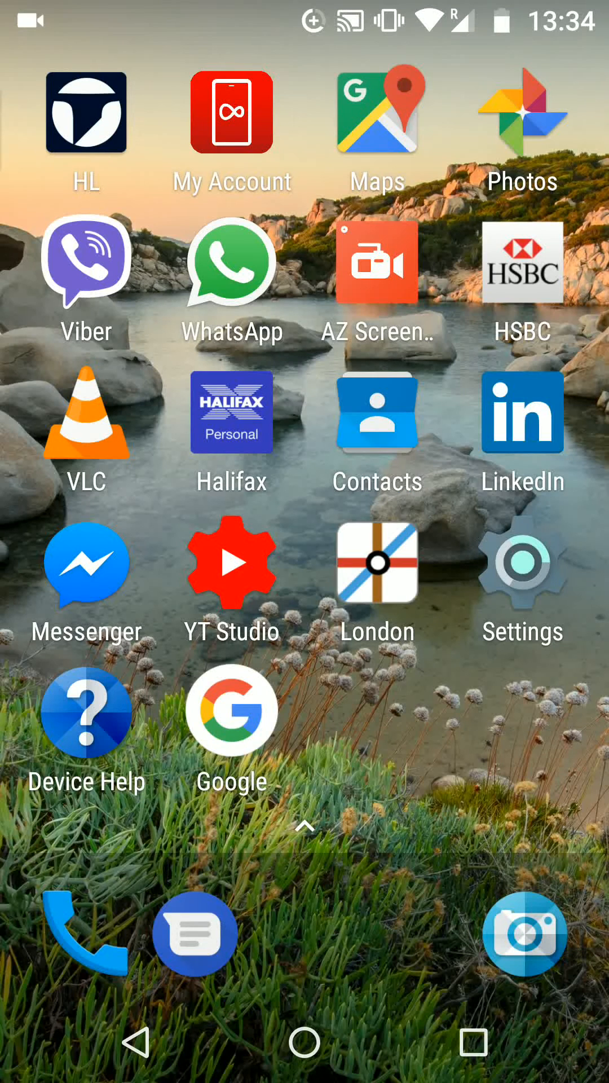